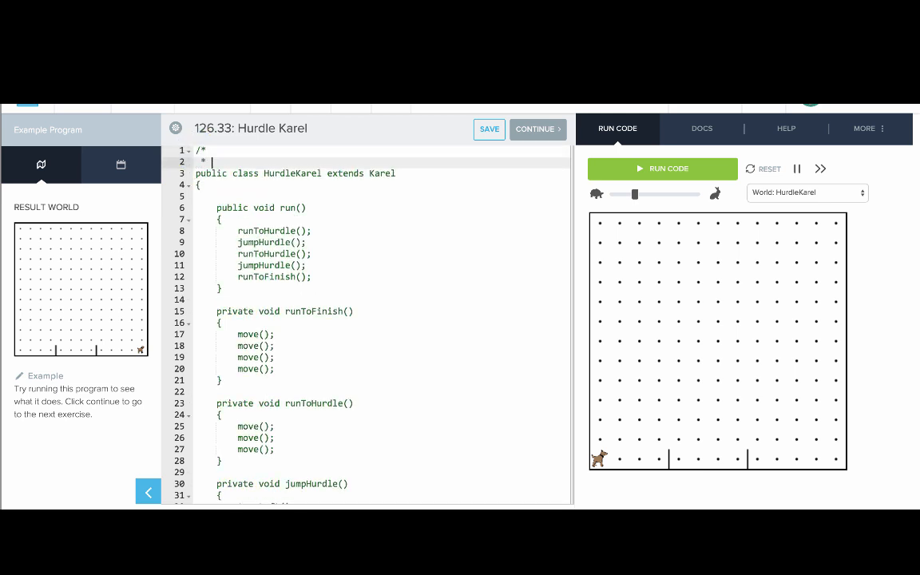
Write the class comment: 'This program has Karel run a race by jumping two hurdles.'
type("This progr")
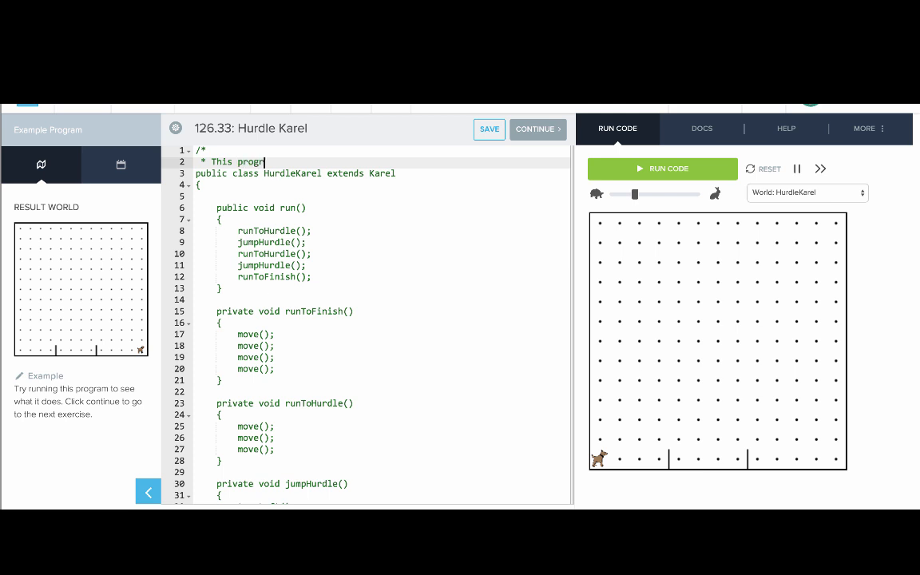
type("am has Karel")
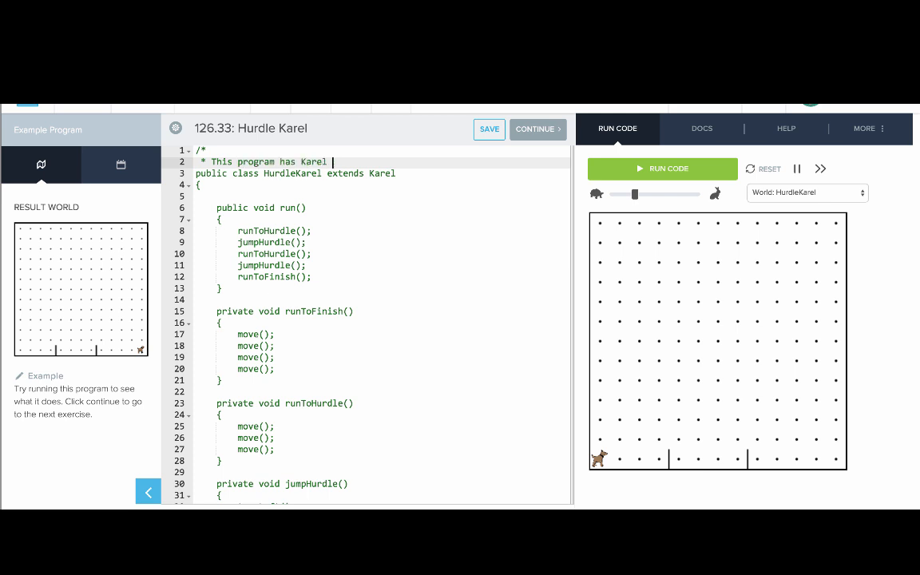
type("run a race")
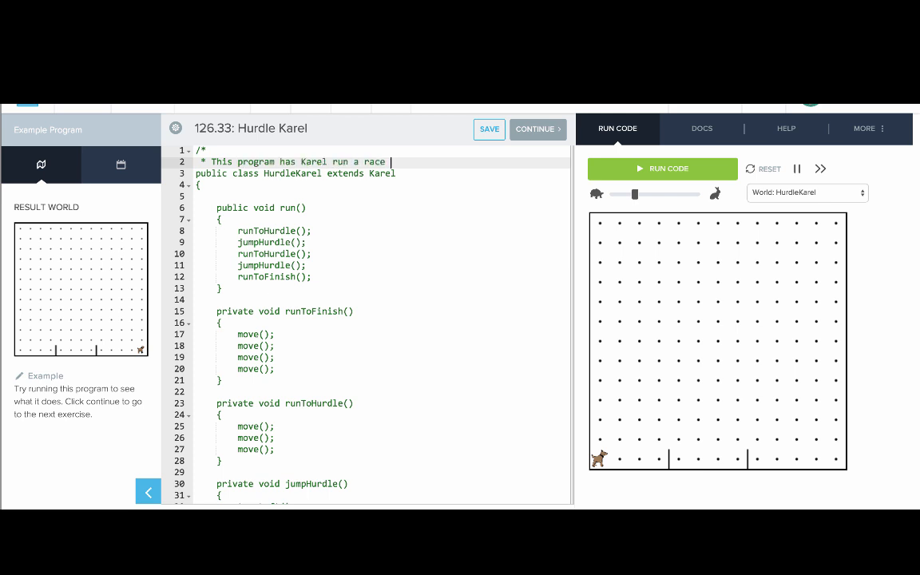
type("by jumping")
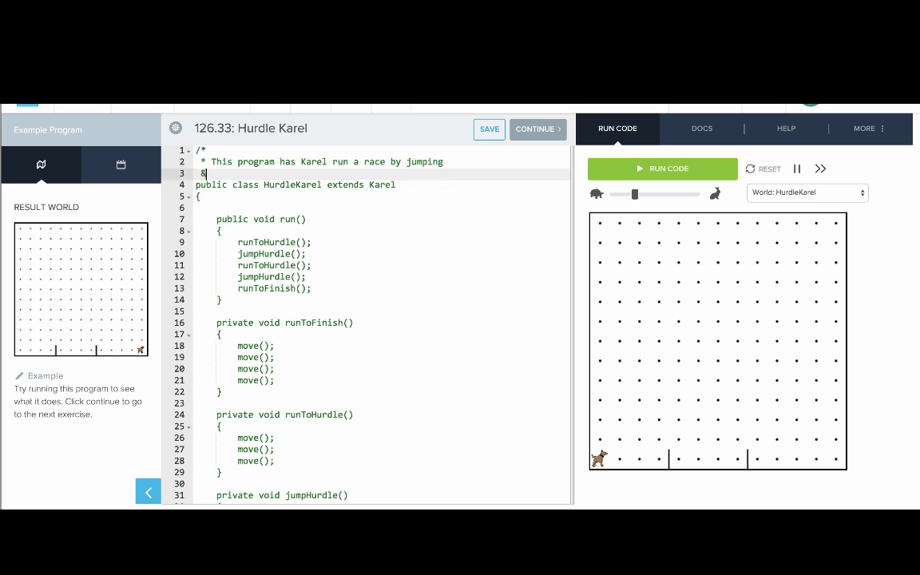
type("two")
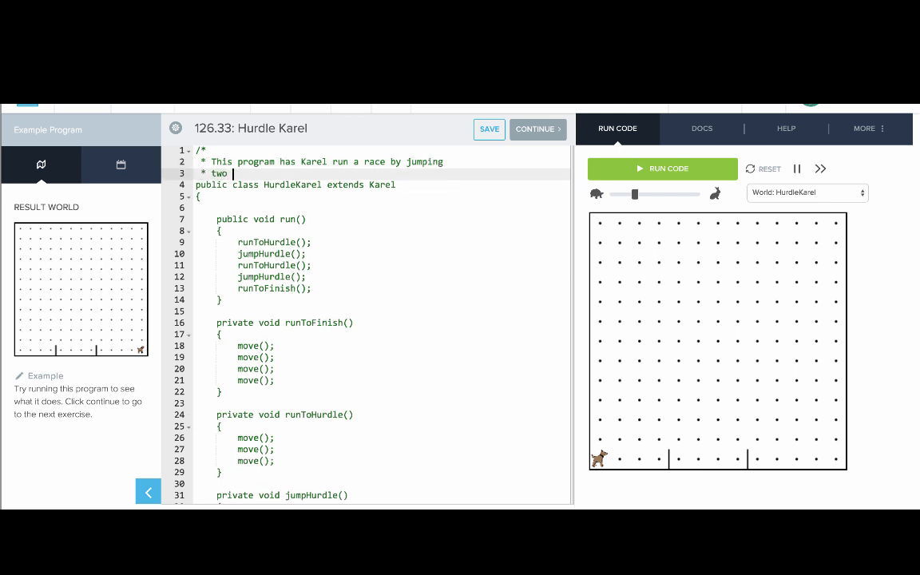
type("hurdles.")
type("* This")
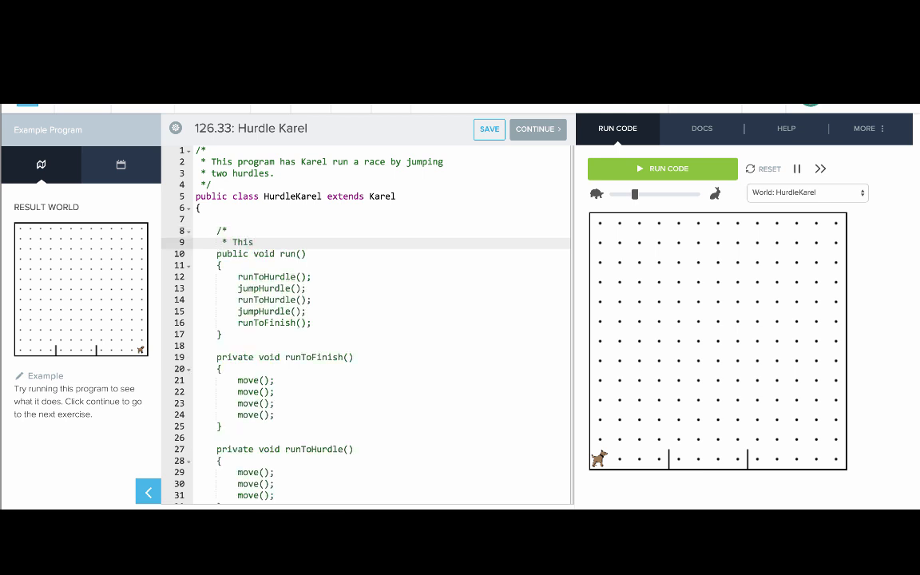
Describe run() as the main entry point where Karel runs to the hurdle and jumps it twice
type("me")
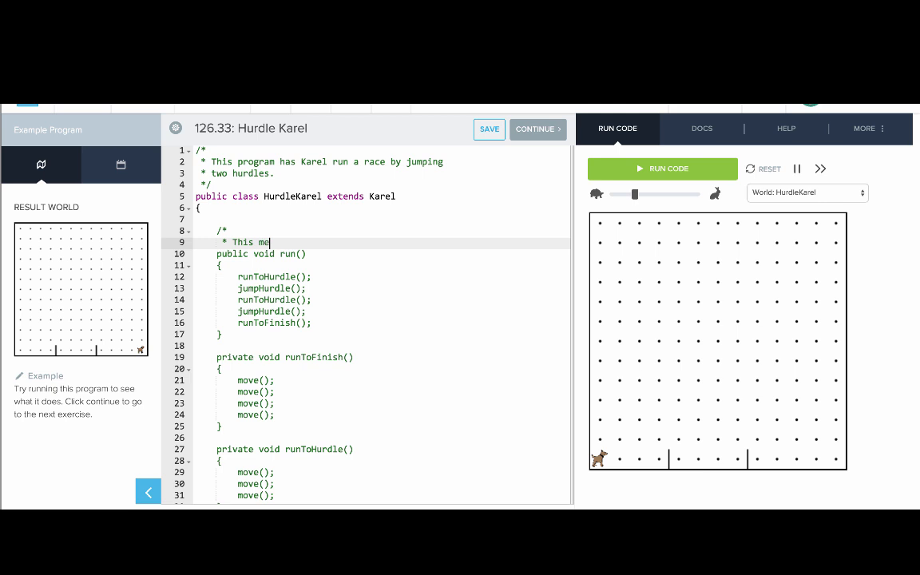
type("thod is our main")
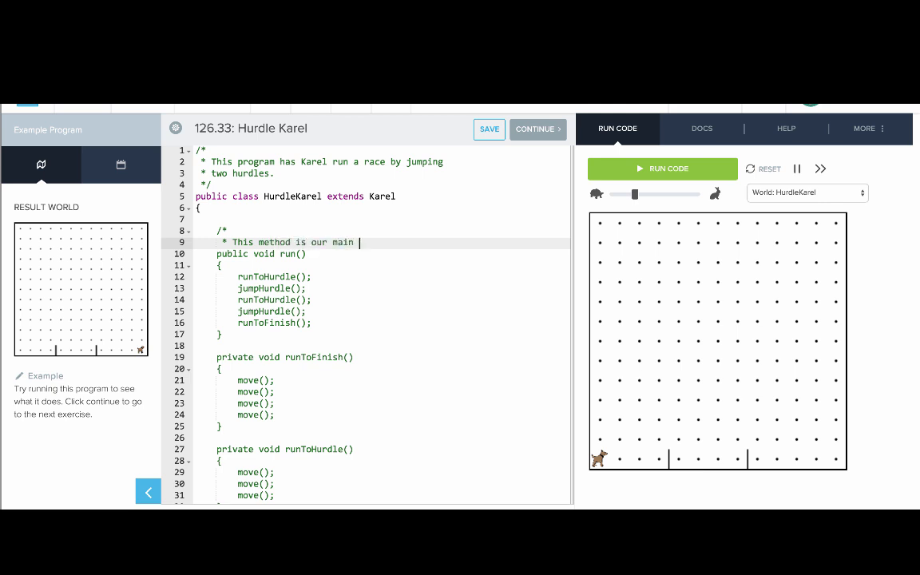
type("entry point for the program.")
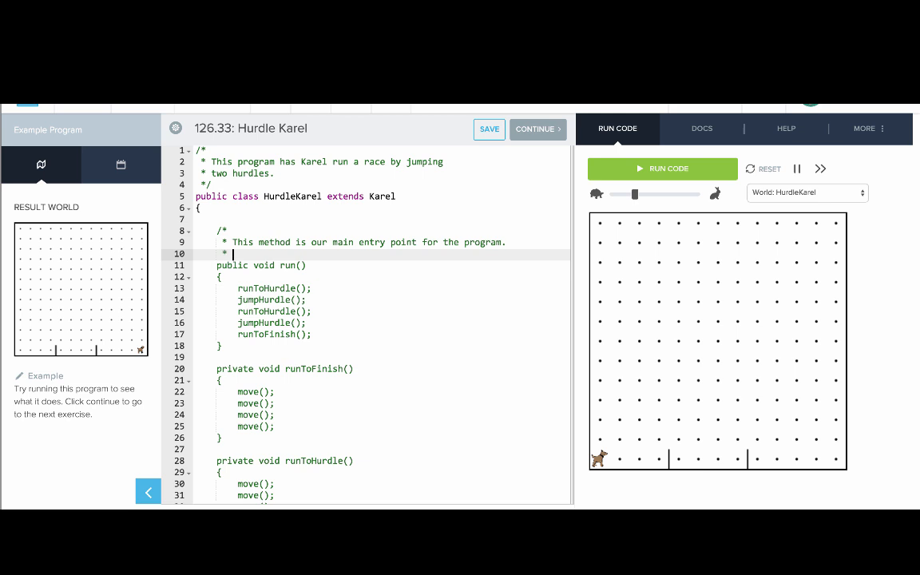
type("Karel")
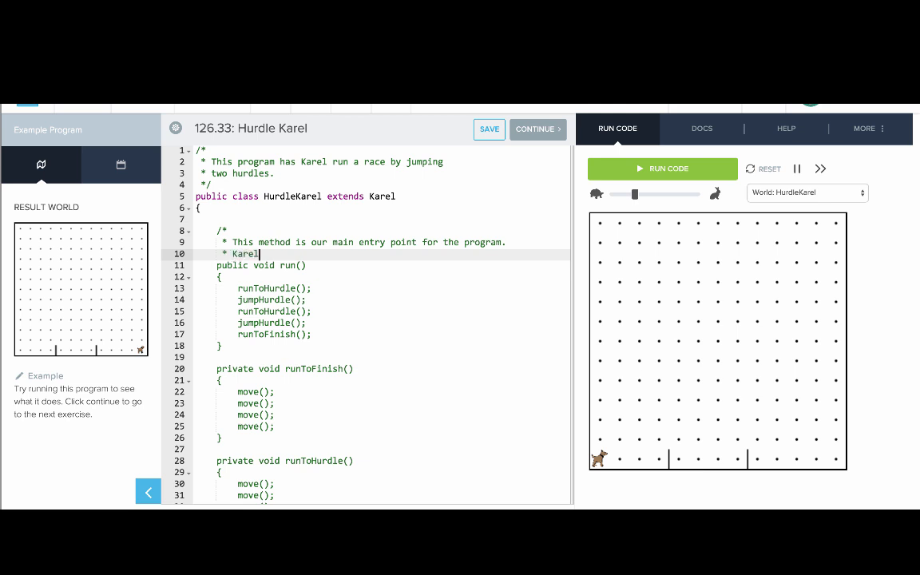
type("runs")
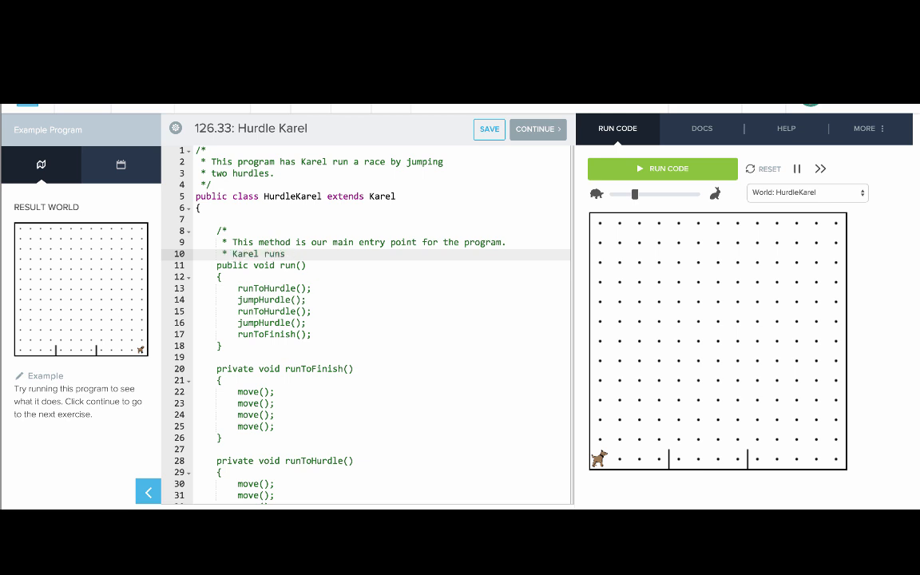
type("to the hurdl")
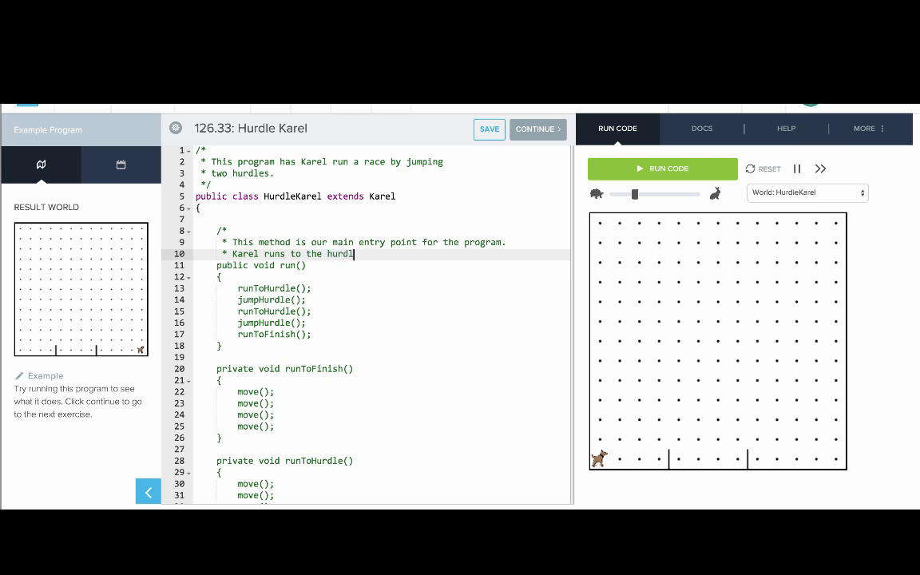
type("and jumps it twice, before")
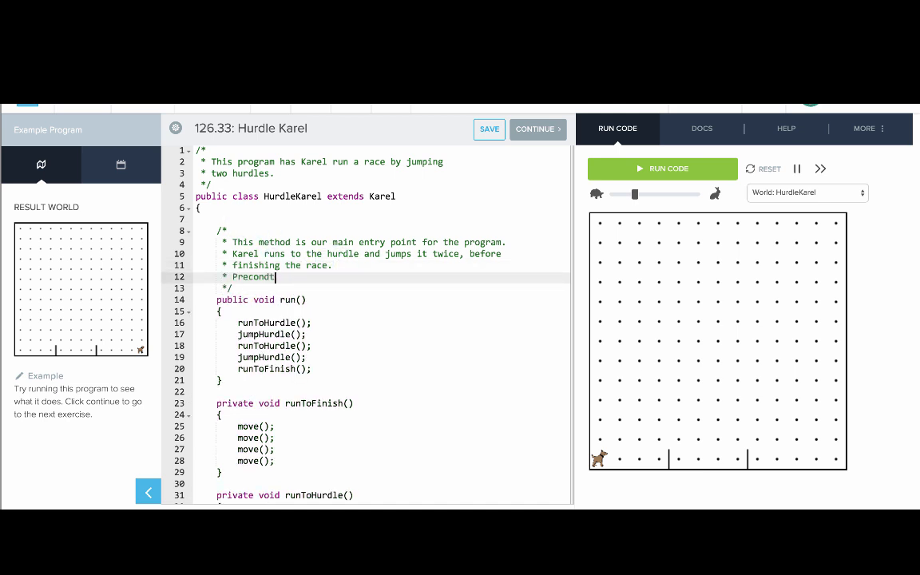
Add run() precondition (bottom-left, facing east) and postcondition (Karel at the end of the race)
type("ion: K")
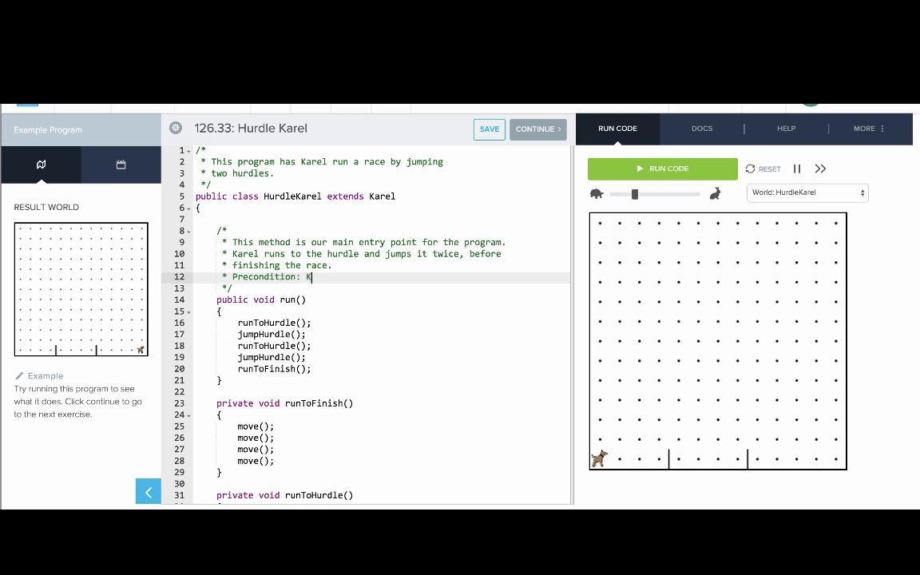
type("arel should be in the bottom left")
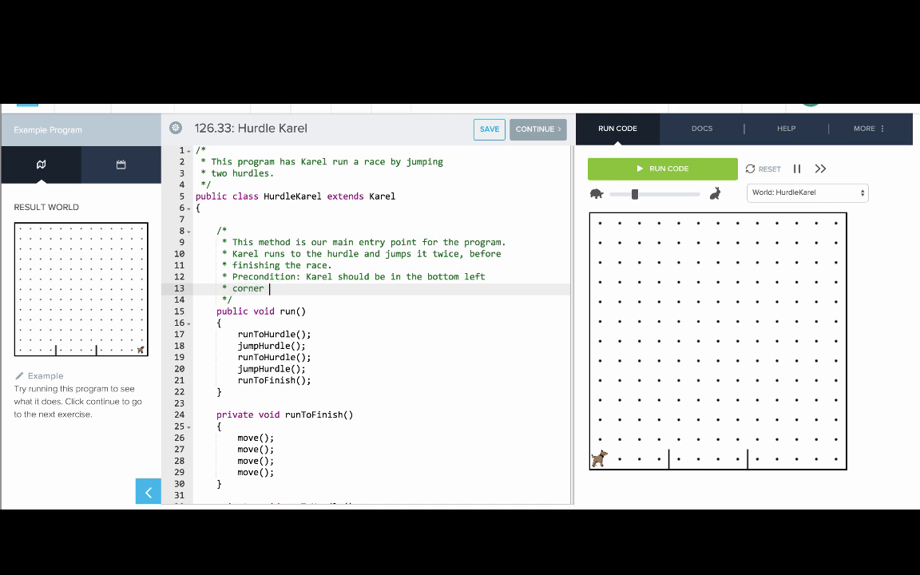
type(", facing east.")
type("* Postcondition:")
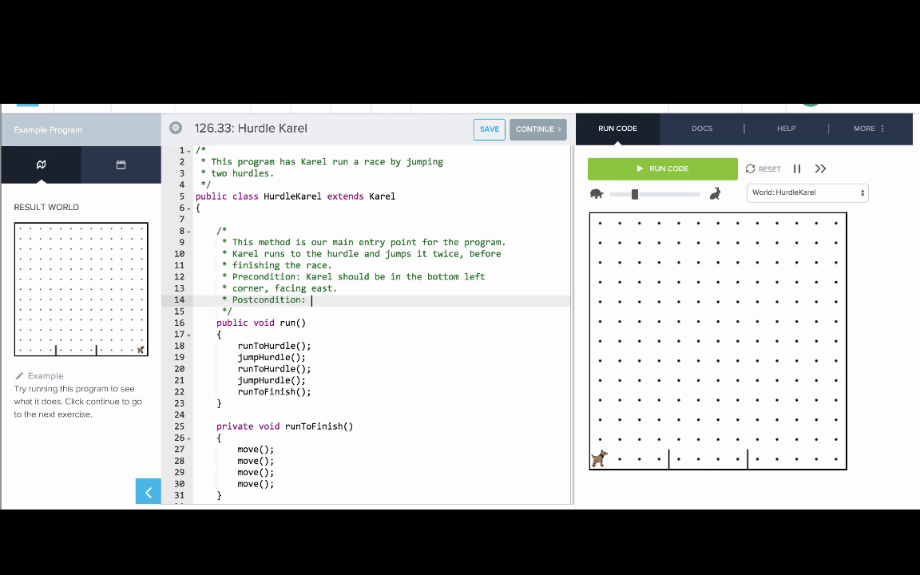
type("Karel should b")
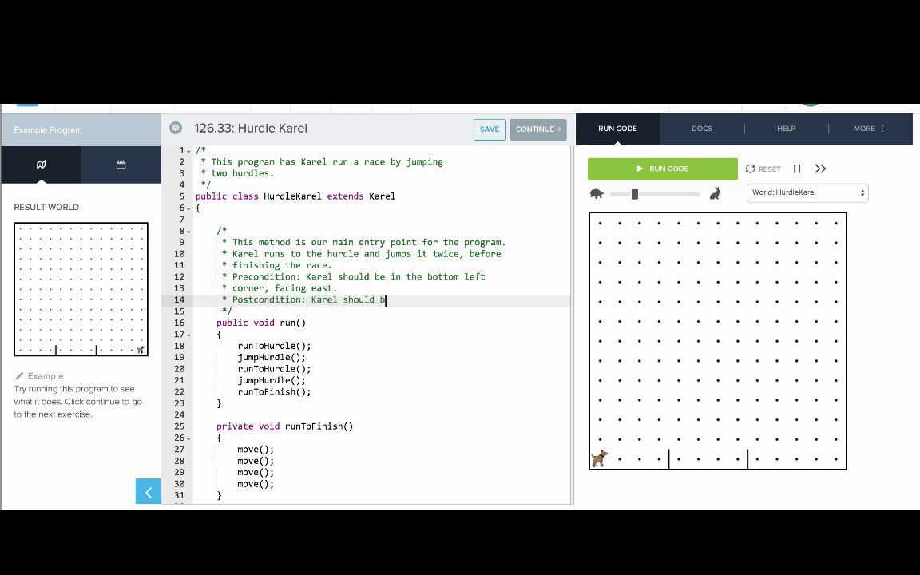
type("e at the")
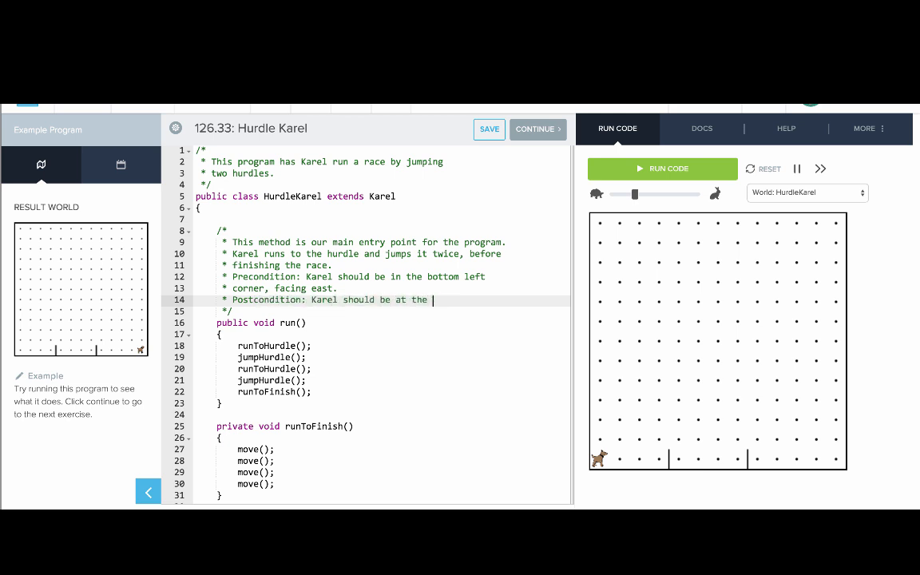
type("end of the race")
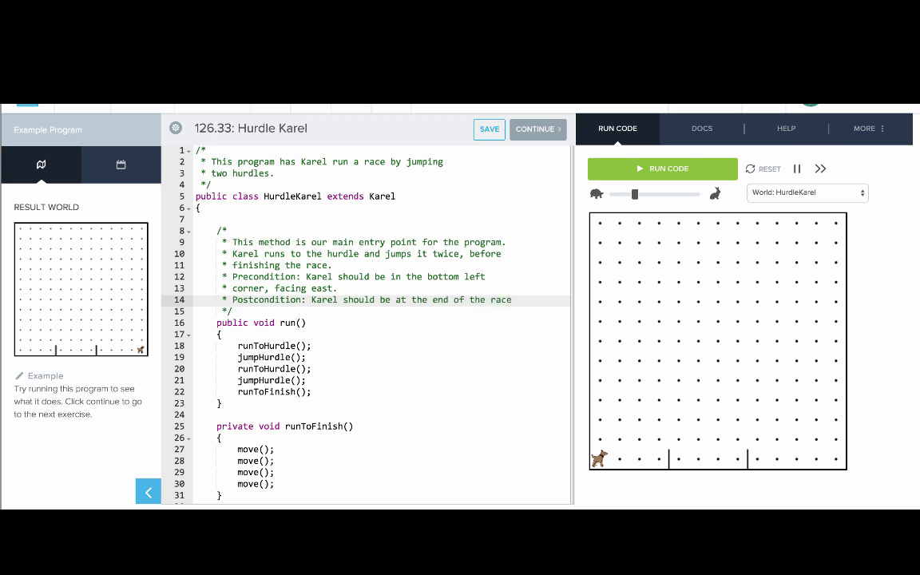
Begin the jumpHurdle block comment: this method has Karel jump over a hurdle
scroll("down", 3)
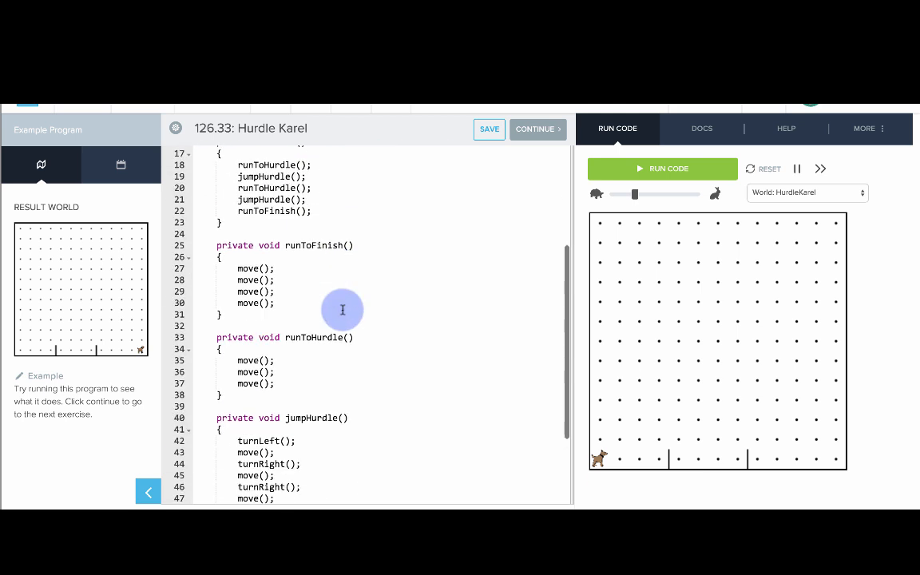
scroll("down", 3)
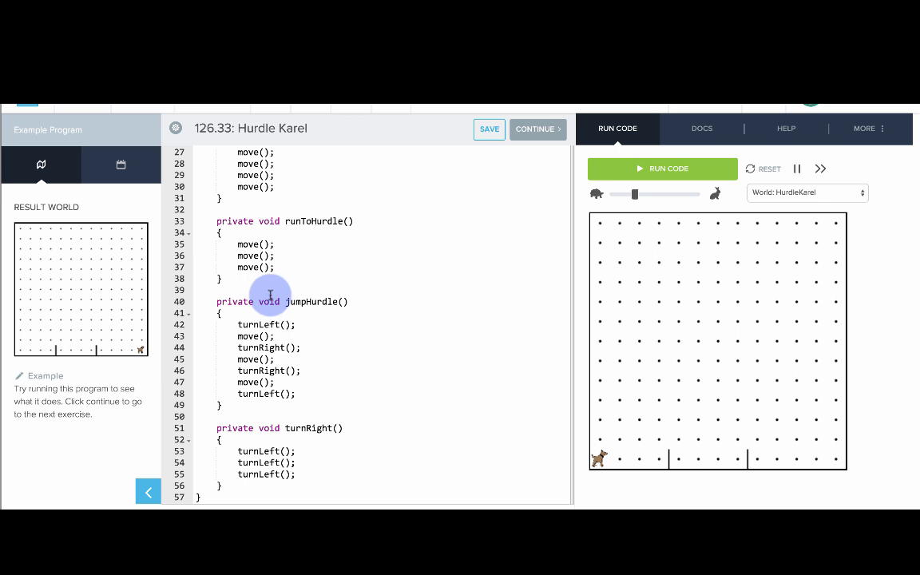
type("/*")
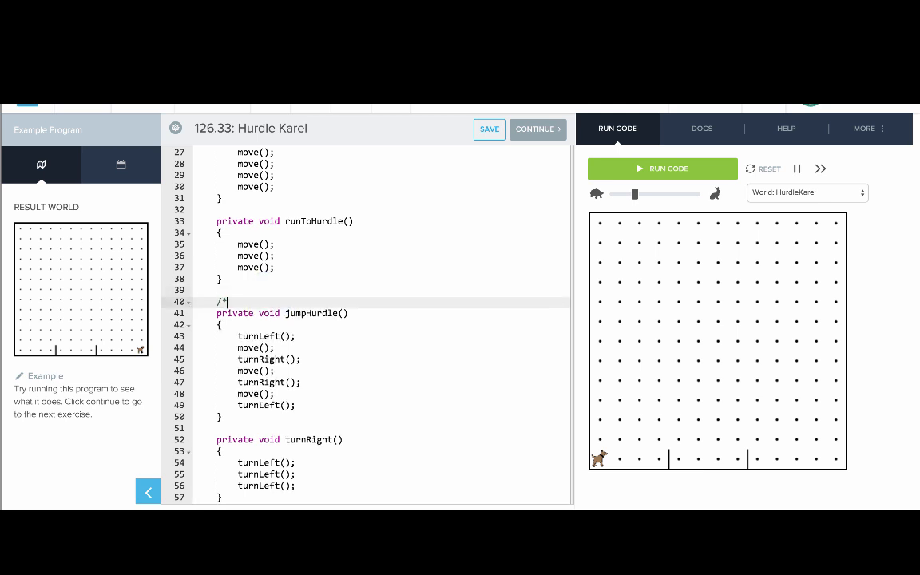
type("* j")
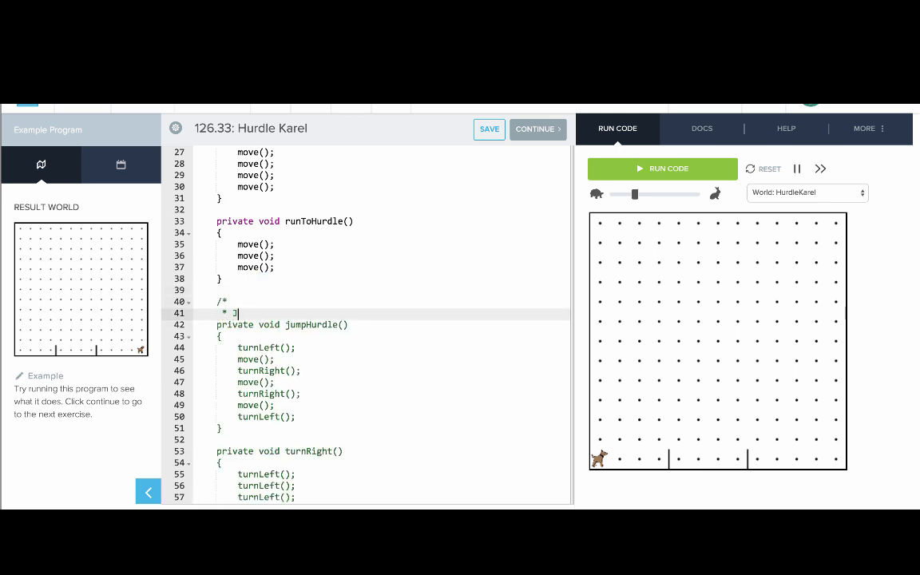
type("This he")
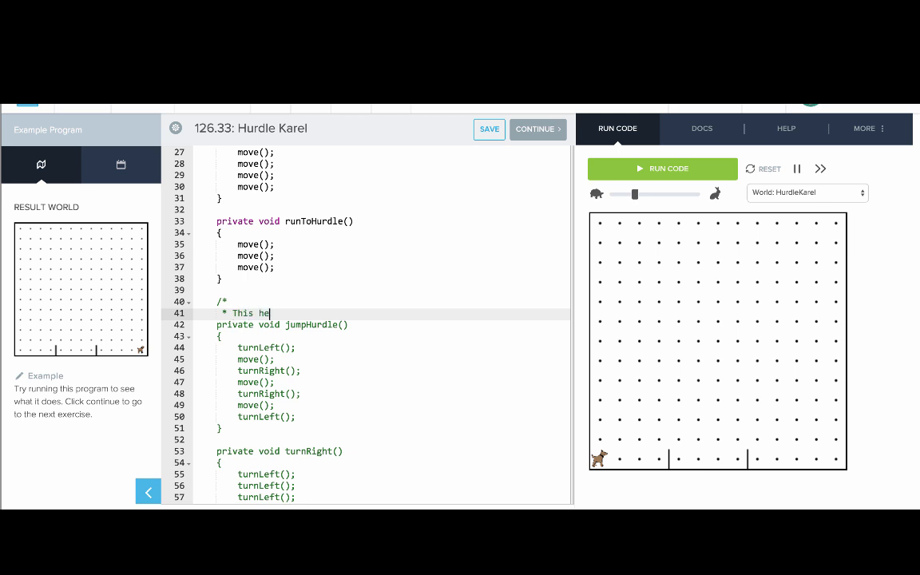
type("thod has karel")
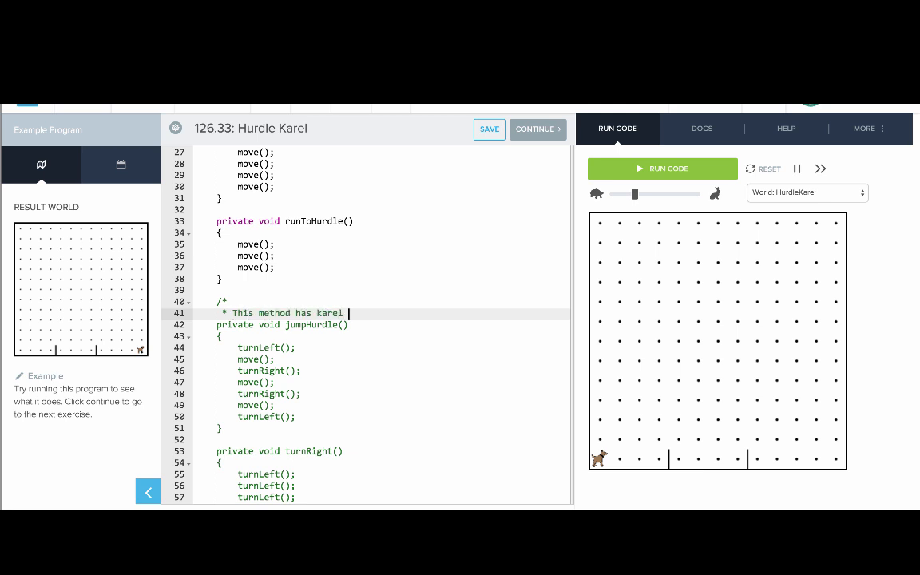
type("Karel jm")
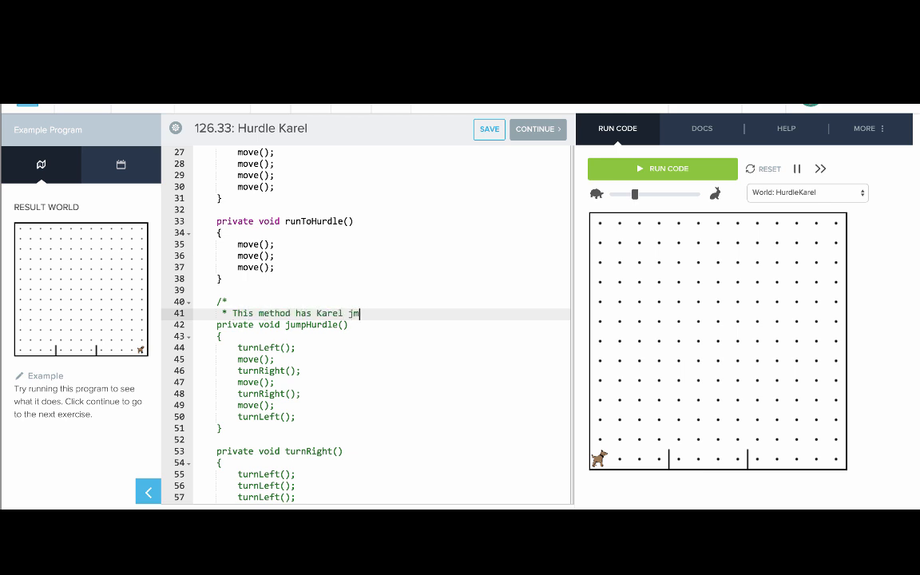
type("ump over a hurdle")
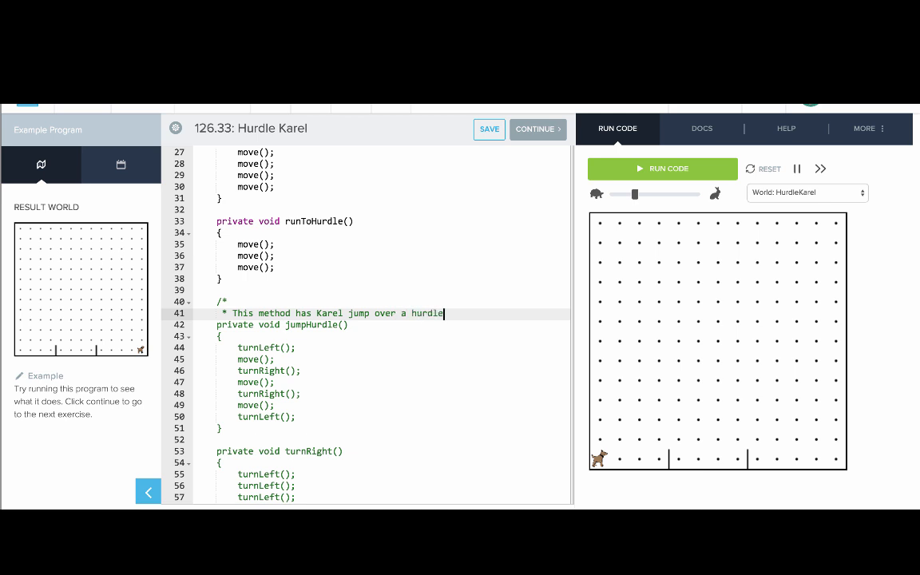
type("that")
type("* is one row tall.")
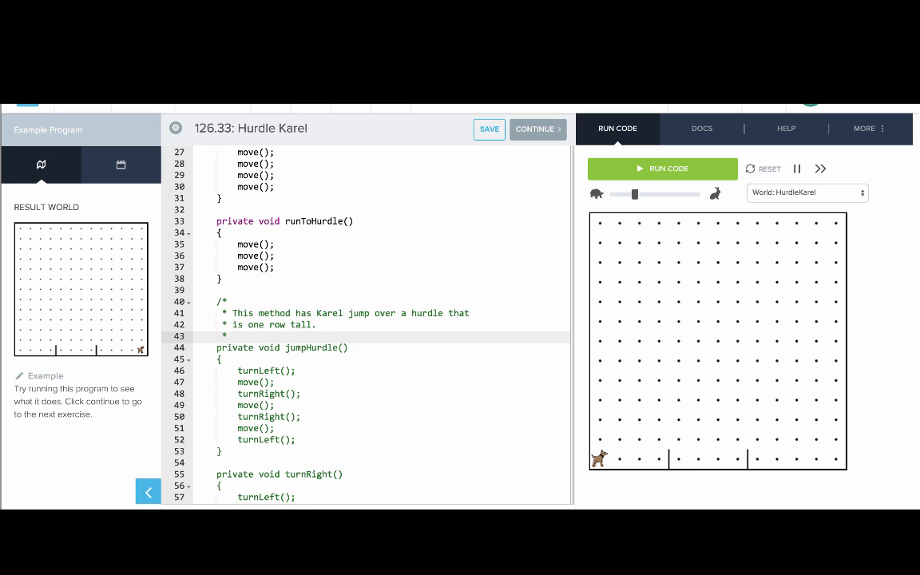
Add jumpHurdle precondition (right next to a hurdle) and postcondition (jumped over, other side, facing east)
type("Precondtion:")
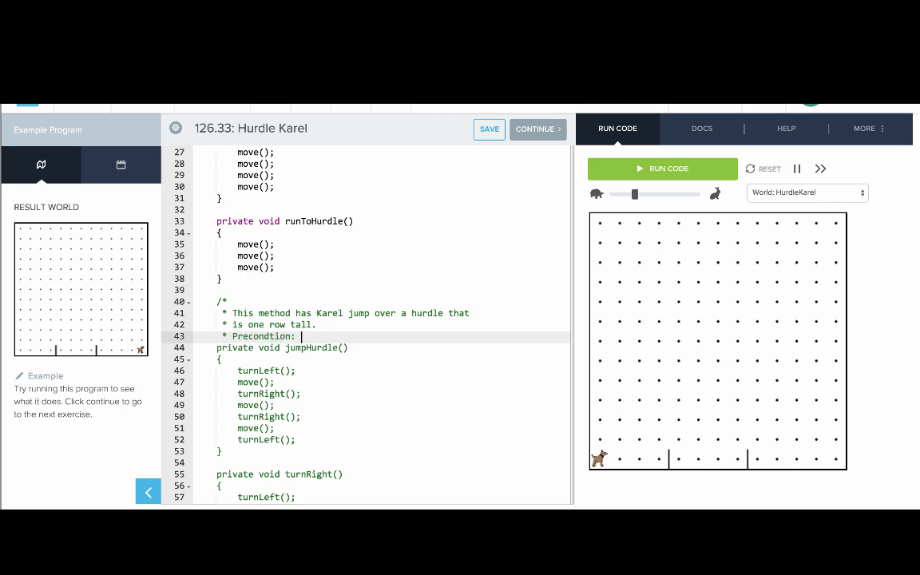
type("Karel is")
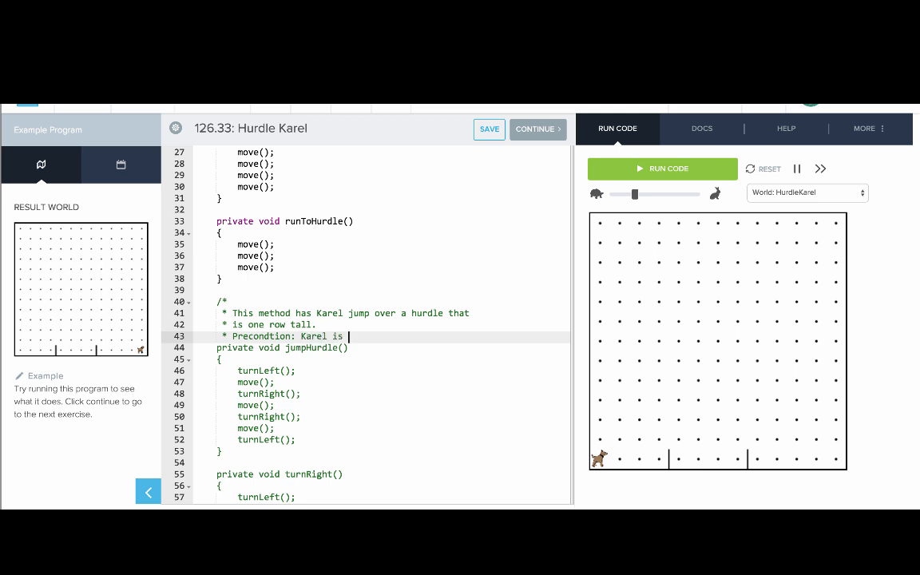
type("right next")
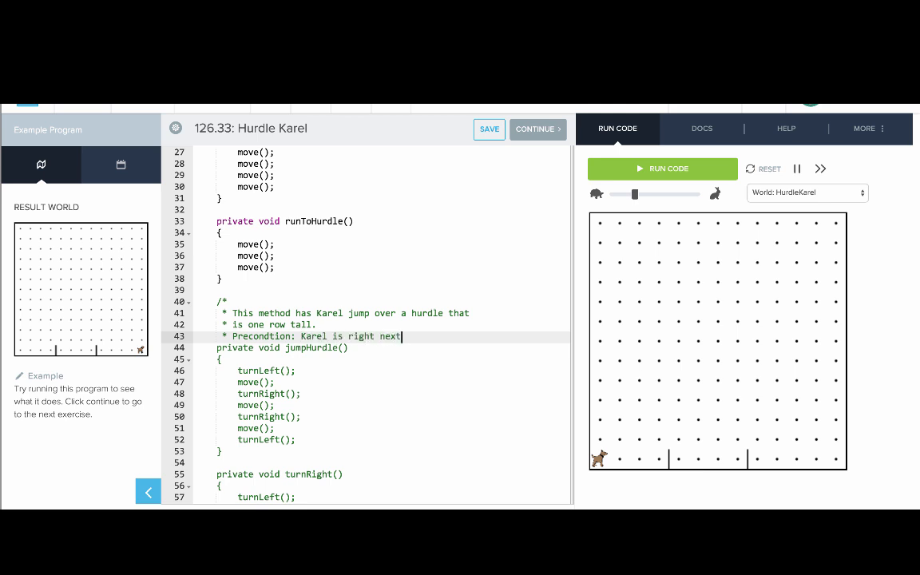
type("to a hurdle, facing east.")
type("* Postc")
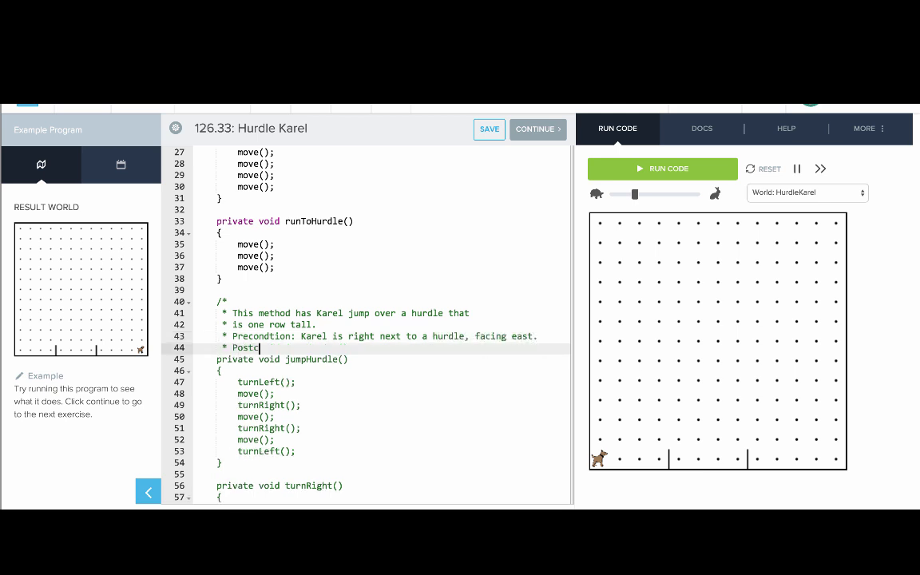
type("ondition: Karel")
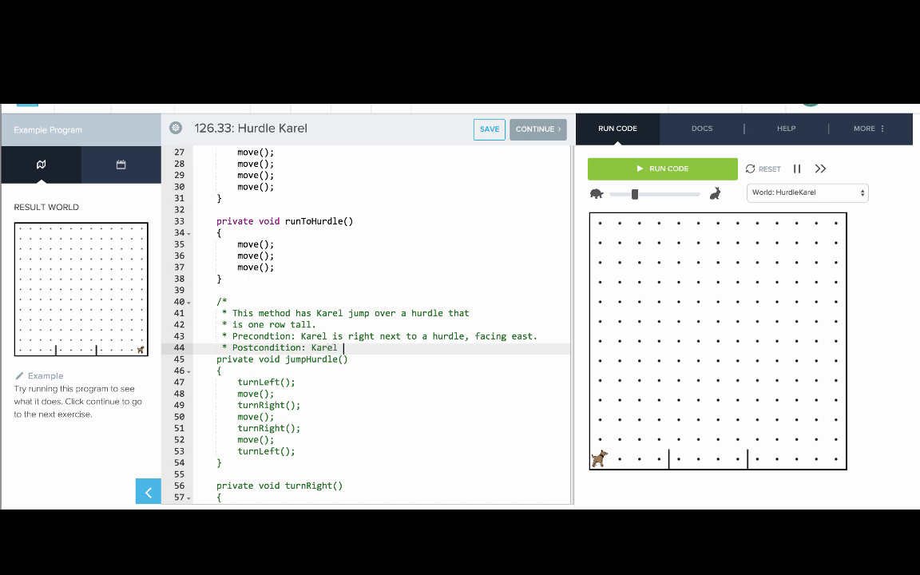
type("has jumped")
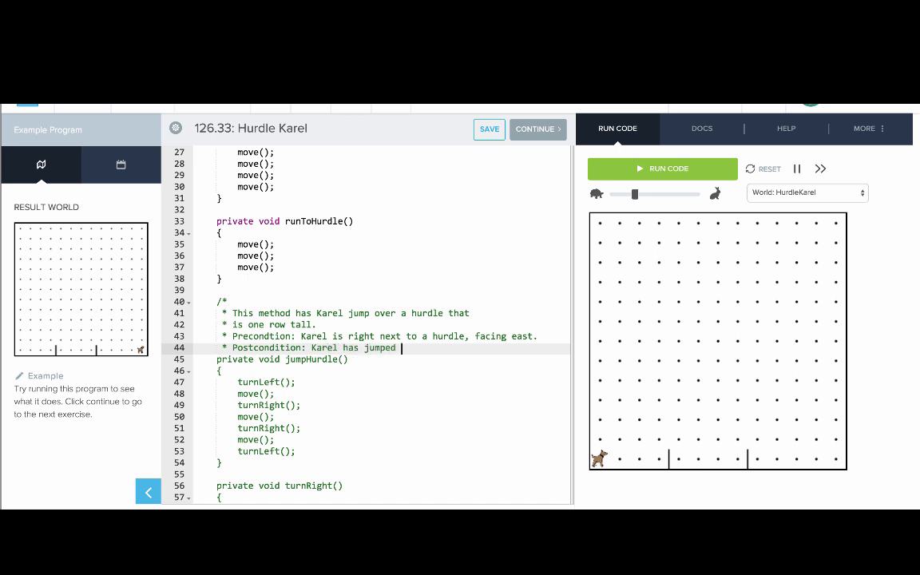
type("over the hurdle and is on")
type("* the o")
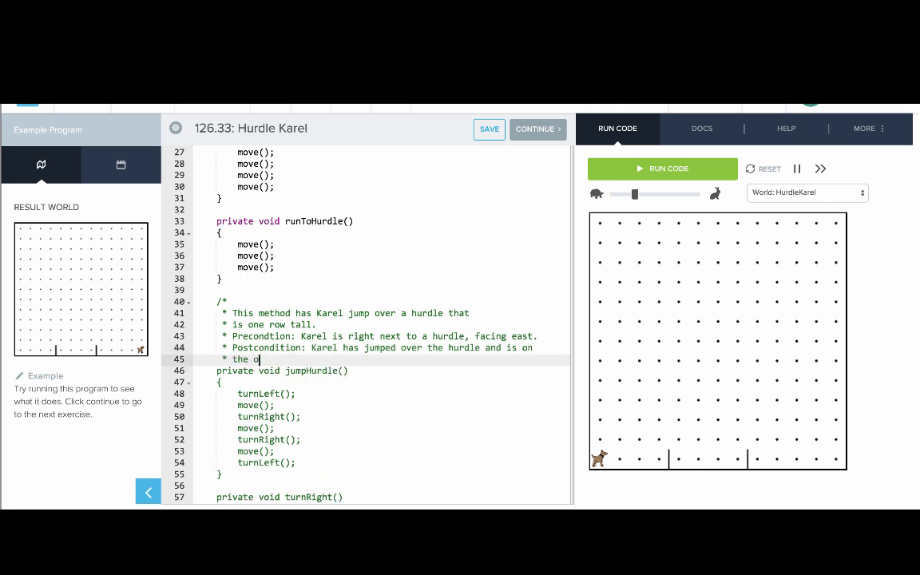
type("ther side, facing east.")
type("*/")
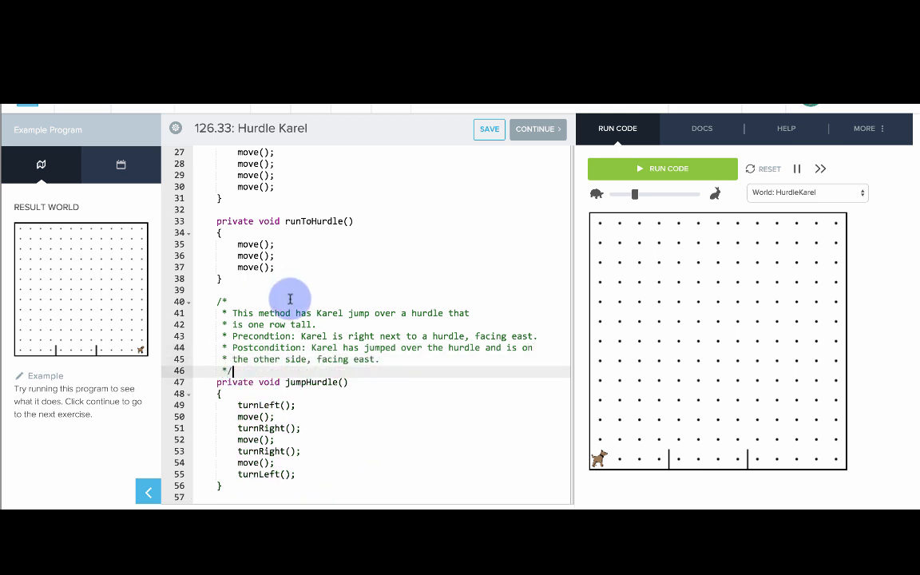
Add a // comment above runToFinish: Karel moves four times to finish the race
scroll("up", 3)
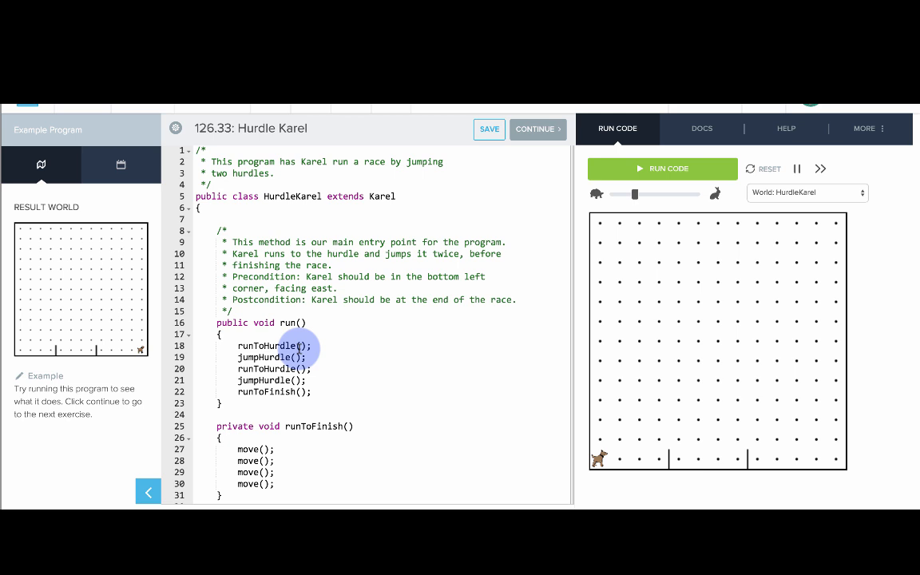
scroll("down", 3)
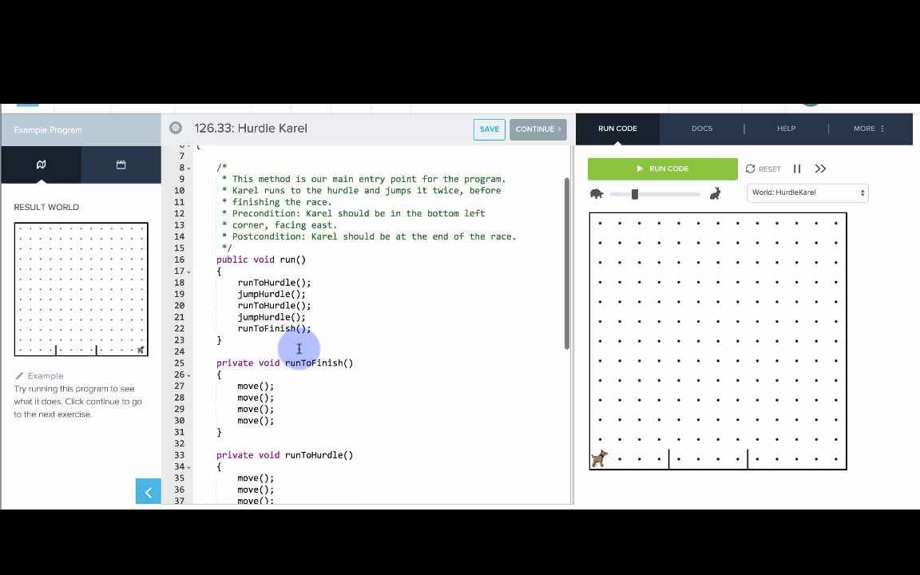
scroll("down", 3)
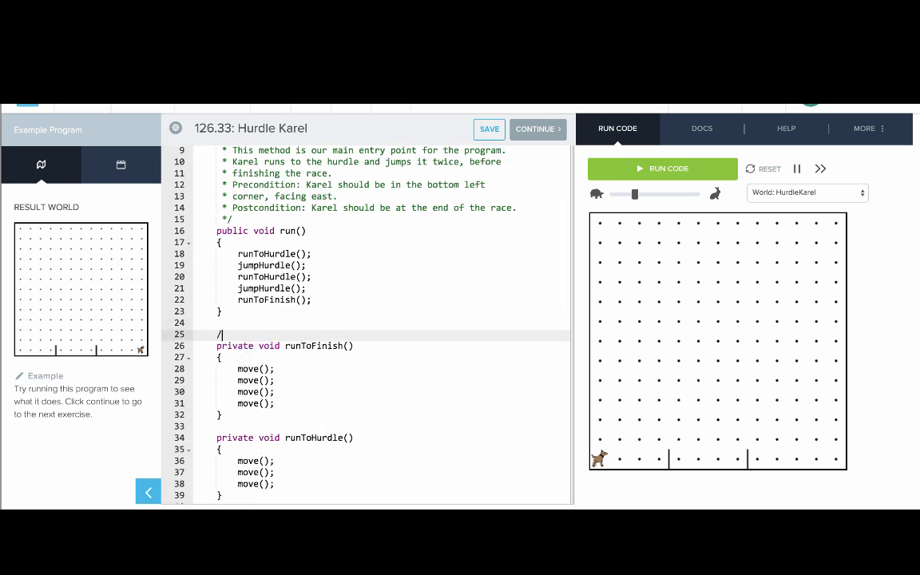
type("/ T")
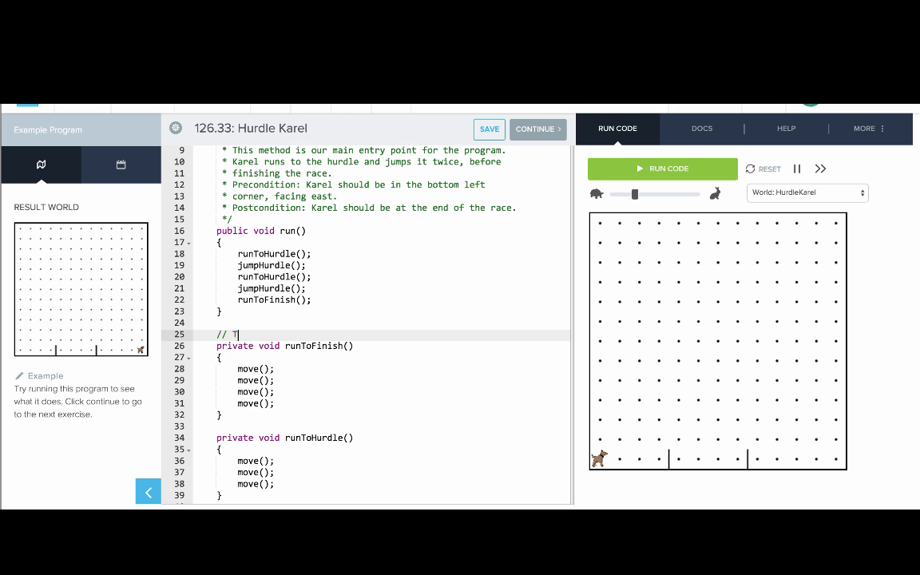
type("his method has Karel move four")
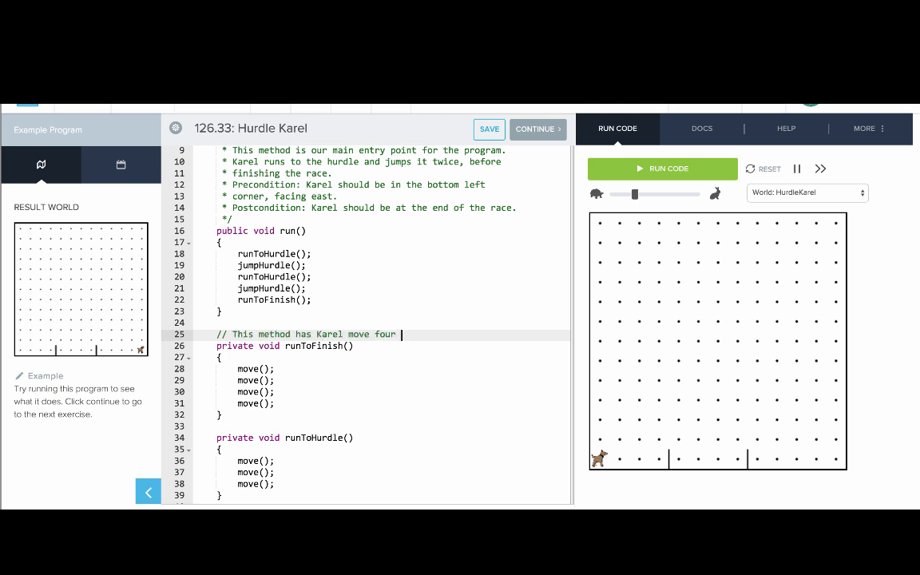
type("times to finish the race.")
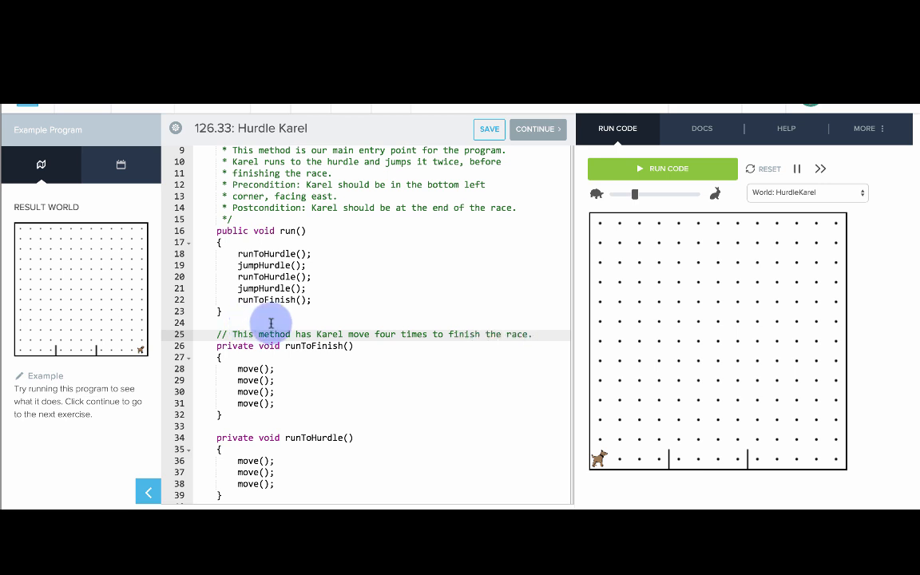
left_click(533, 334)
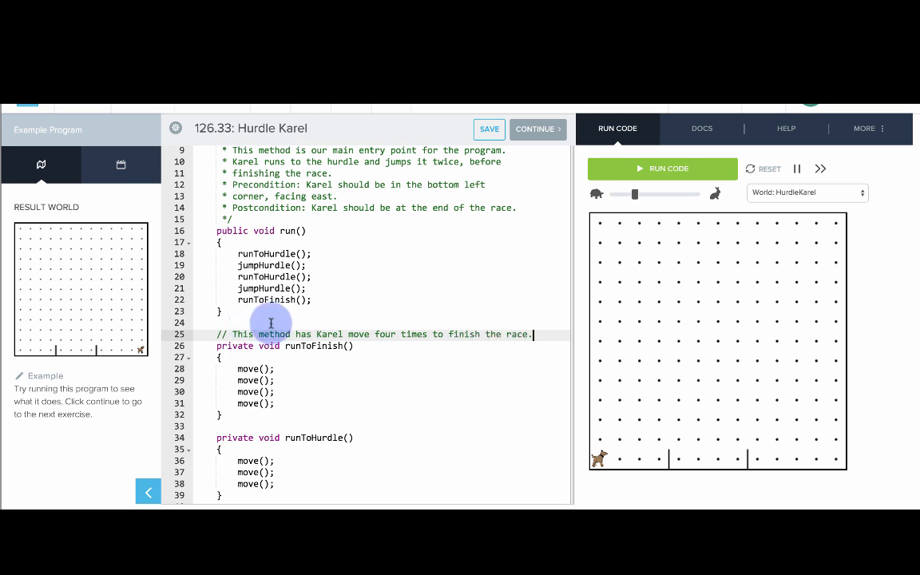